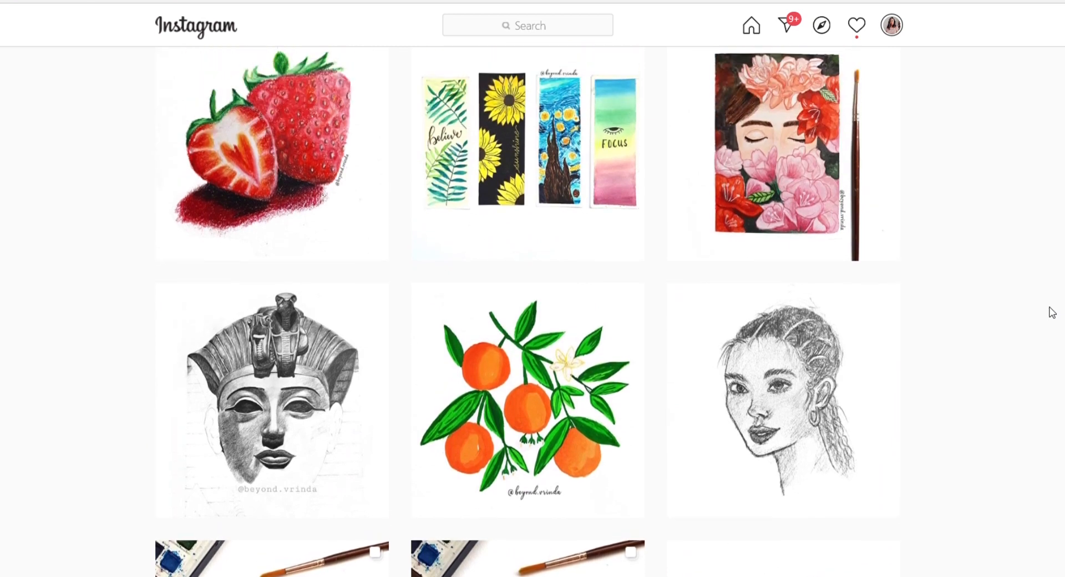
# - Frame the overhead flat-lay of the cactus sunset painting with three pastels and a brush
pyautogui.scroll(3)
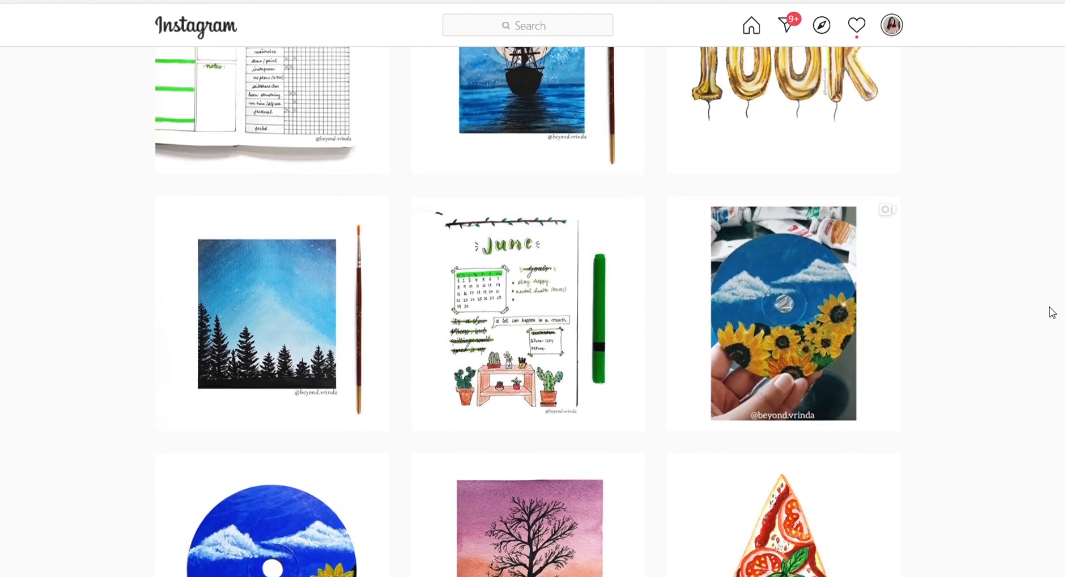
pyautogui.scroll(3)
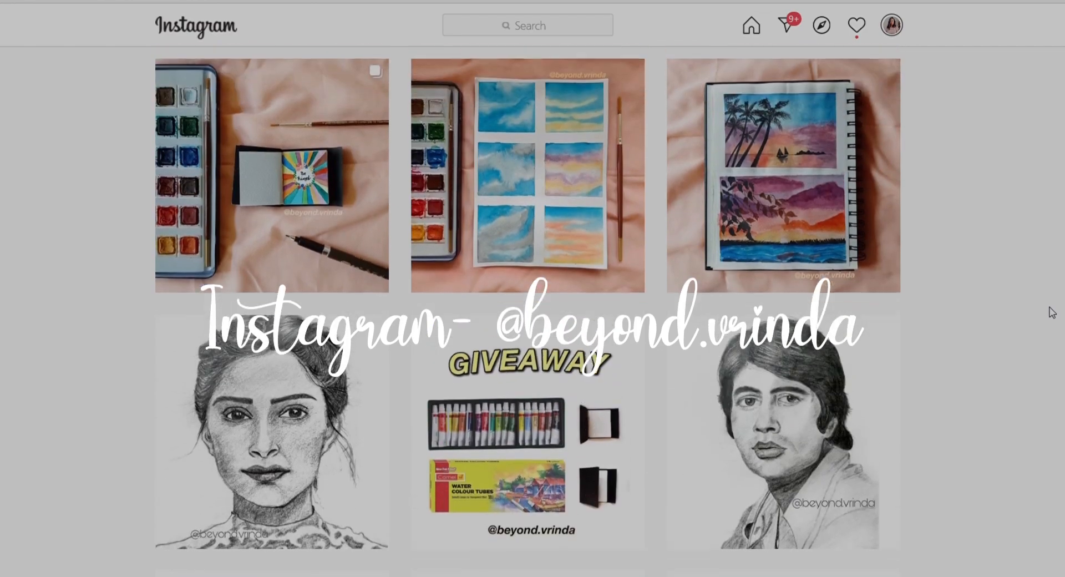
pyautogui.scroll(-3)
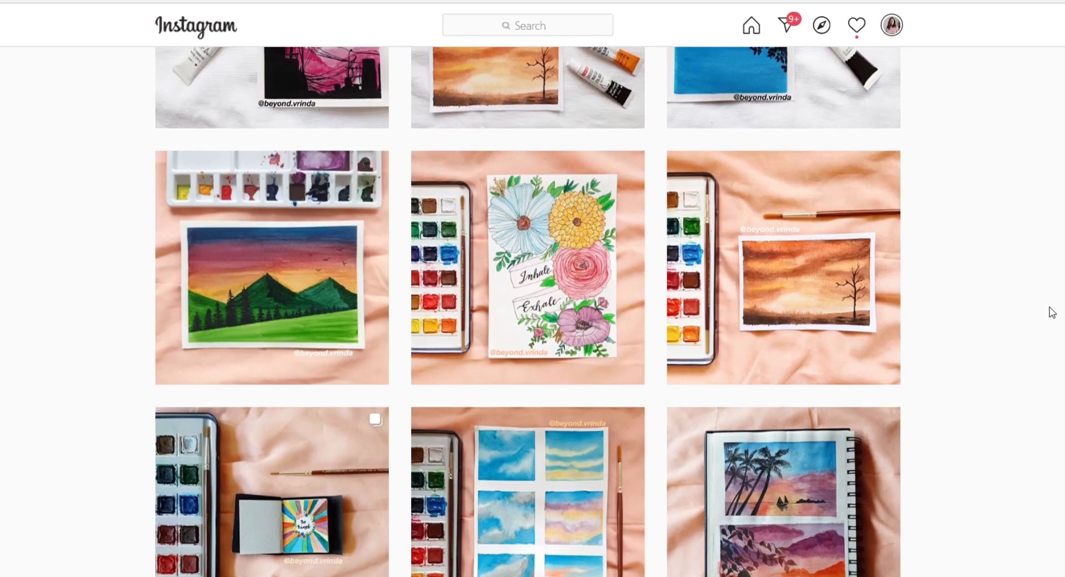
pyautogui.scroll(3)
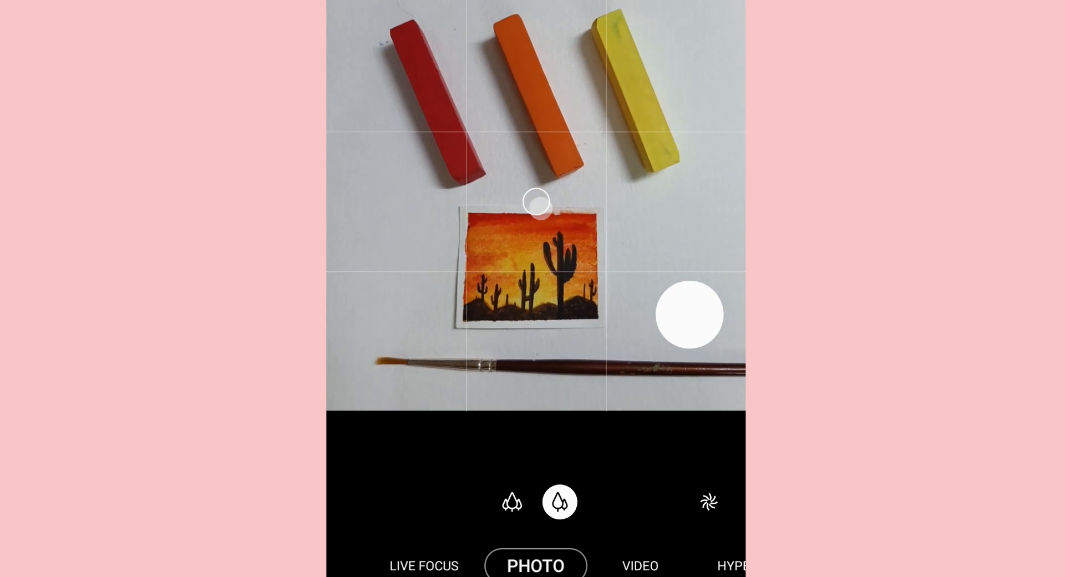
# - Focus on the rearranged painting and bring up the exposure adjustment before shooting
pyautogui.click(536, 215)
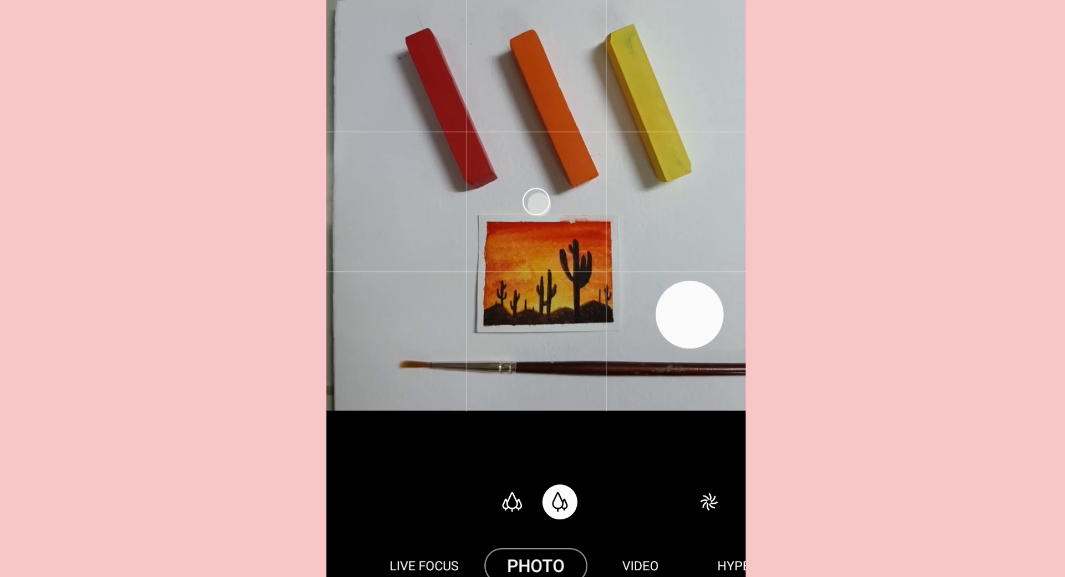
pyautogui.click(535, 202)
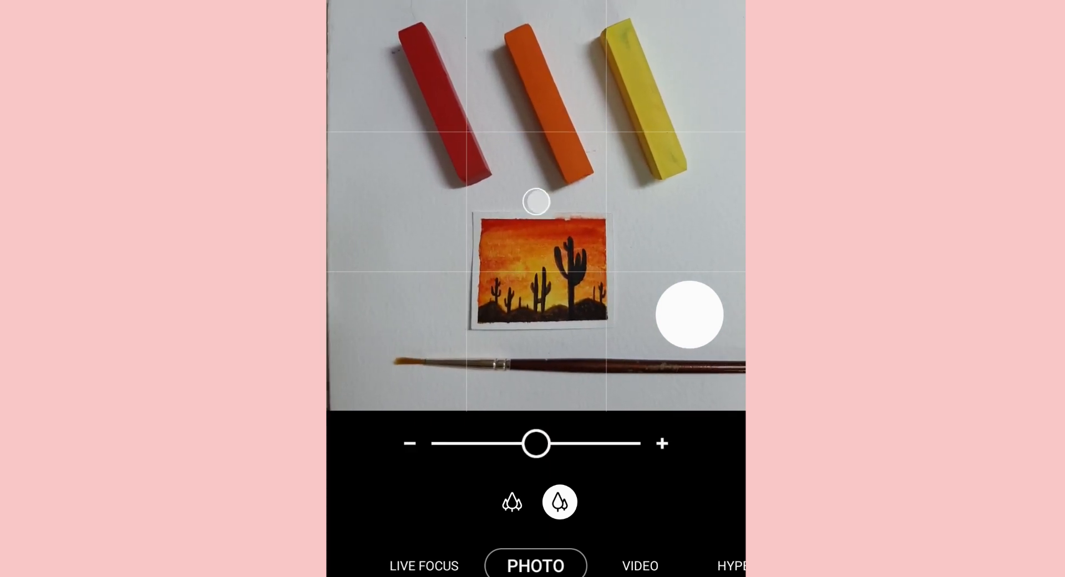
pyautogui.click(538, 201)
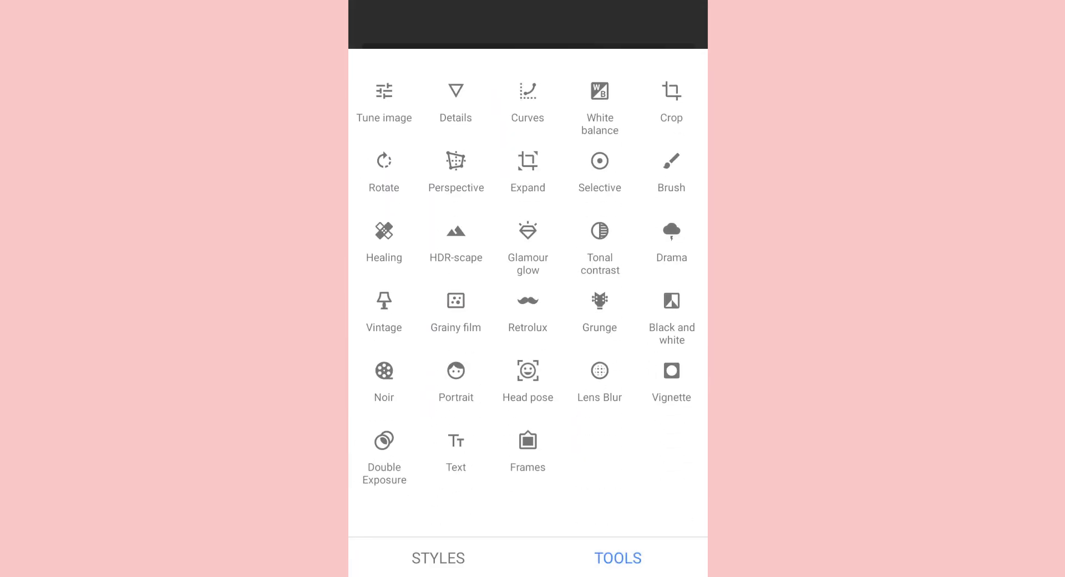
# - Apply a Perspective tilt correction so the paper and props sit square
pyautogui.click(455, 162)
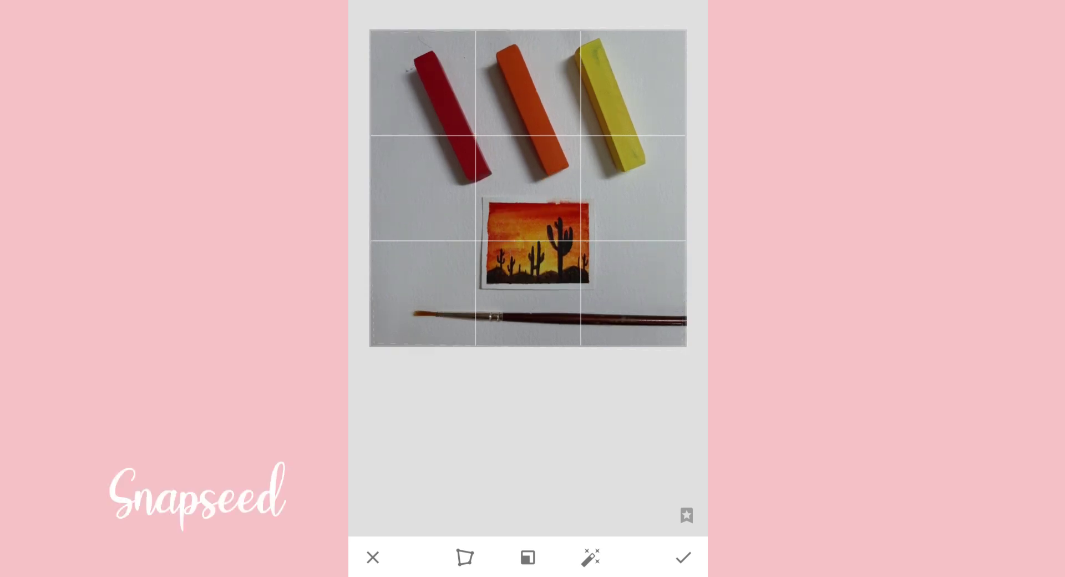
pyautogui.click(464, 556)
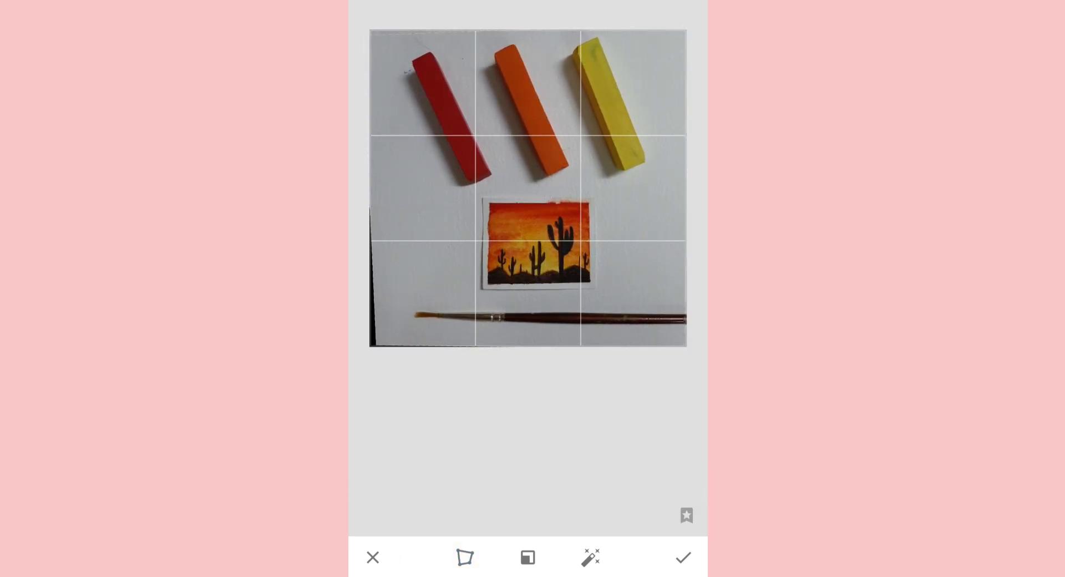
pyautogui.click(684, 557)
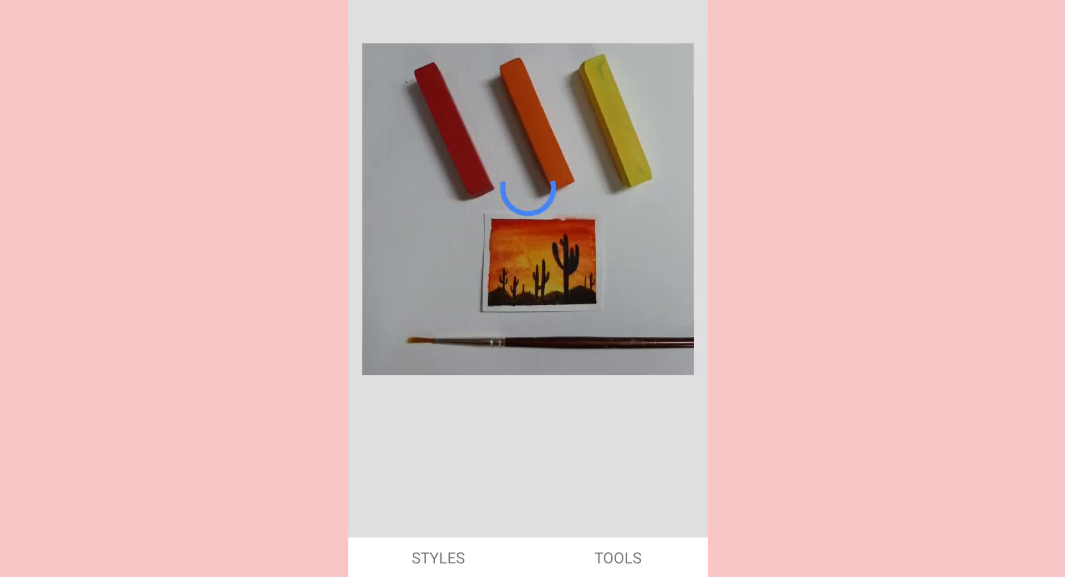
pyautogui.click(617, 558)
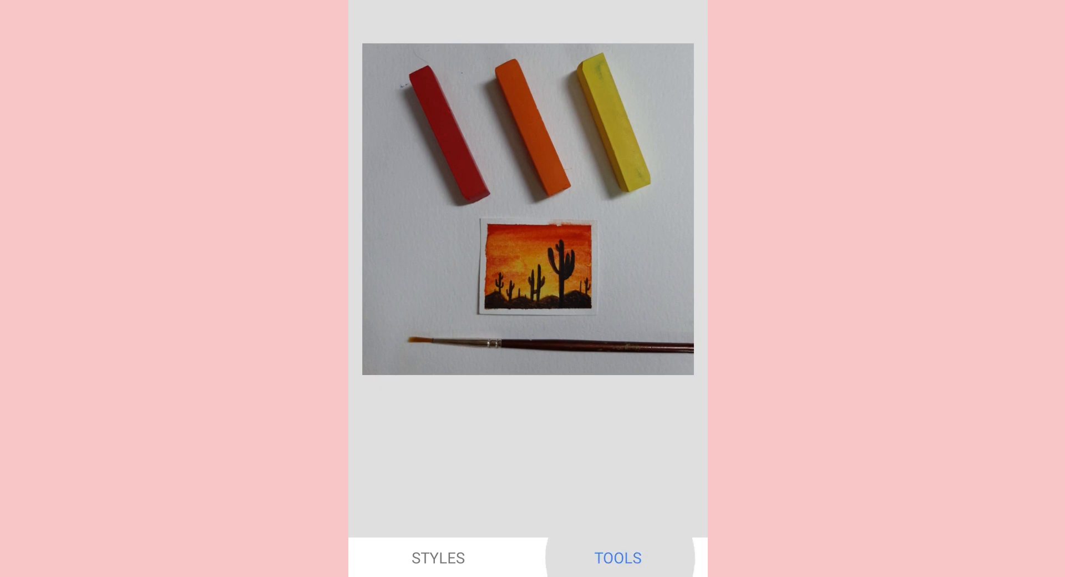
# - Start a Brush Exposure adjustment at strength 1.0 for the white background
pyautogui.click(618, 558)
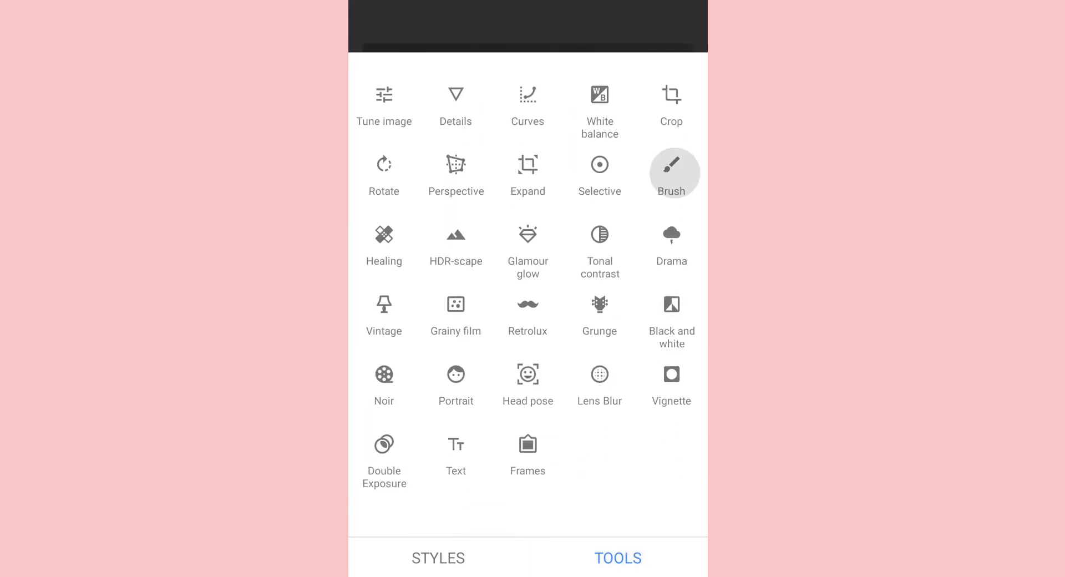
pyautogui.click(672, 173)
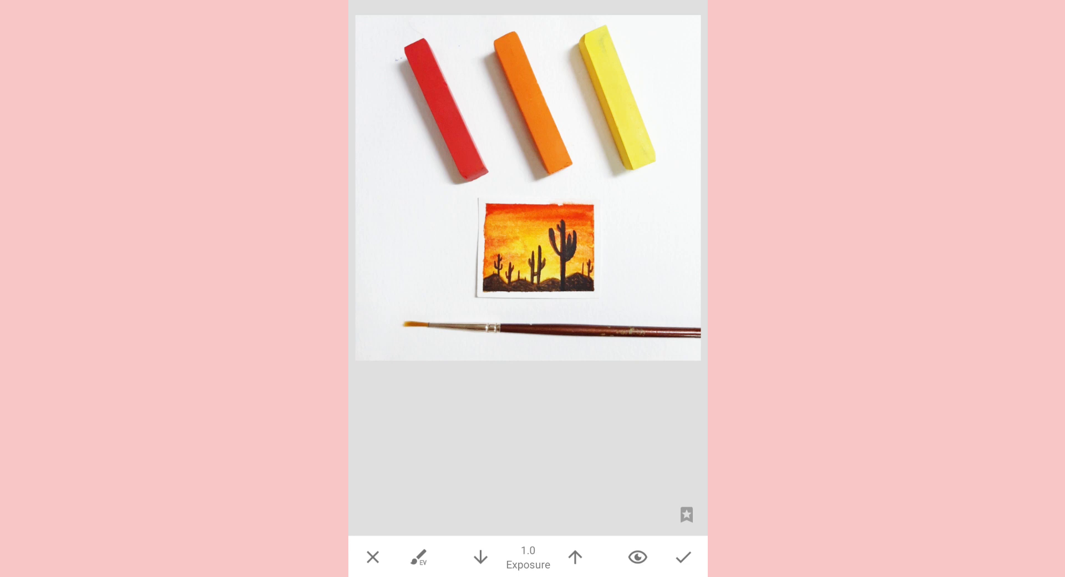
pyautogui.click(638, 558)
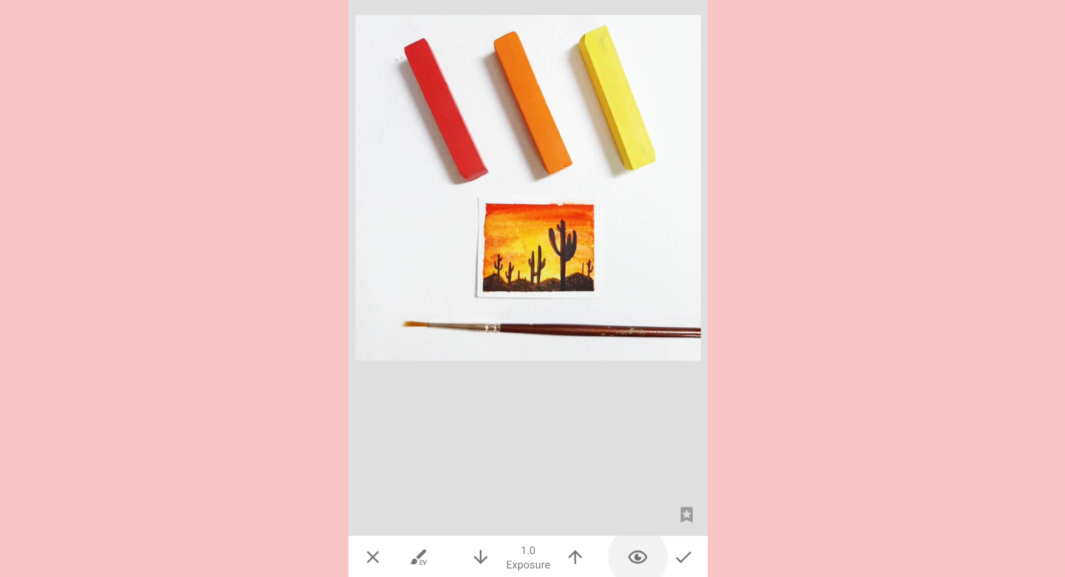
pyautogui.click(482, 572)
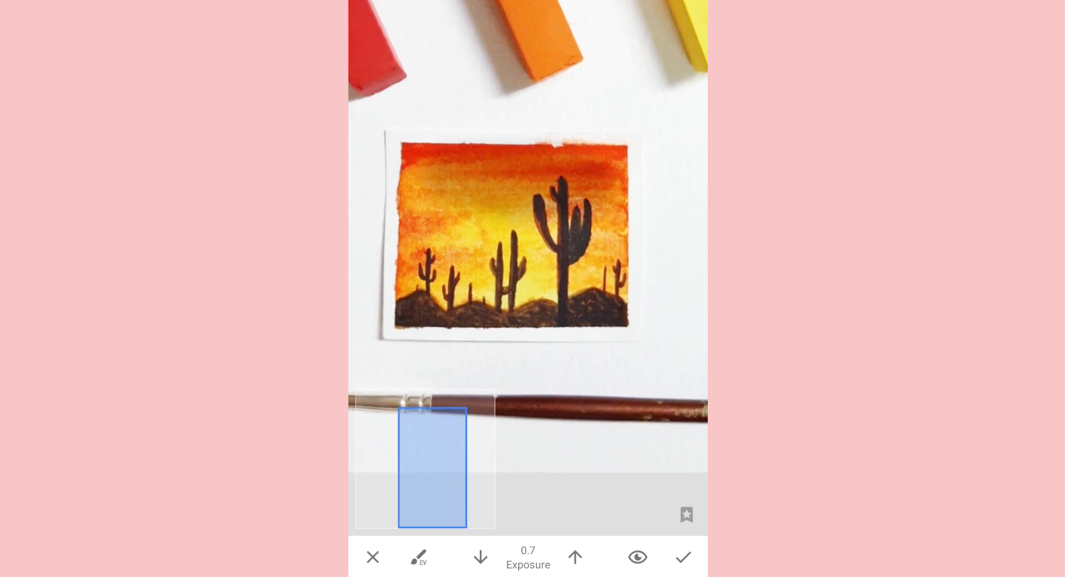
# - Paint brightening over the background above the painting, checking the mask, and keep it
pyautogui.click(638, 572)
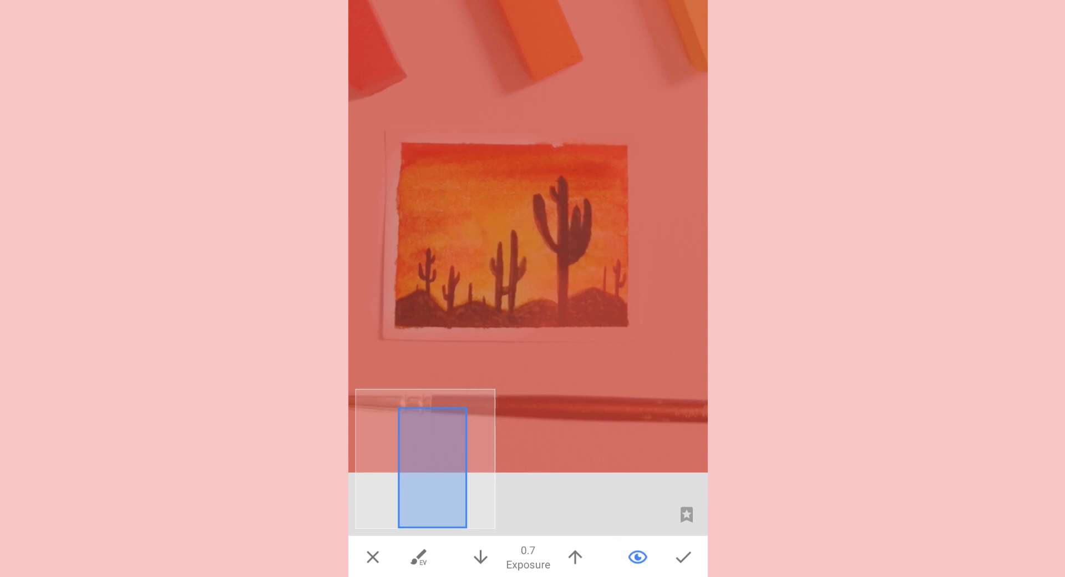
pyautogui.click(638, 558)
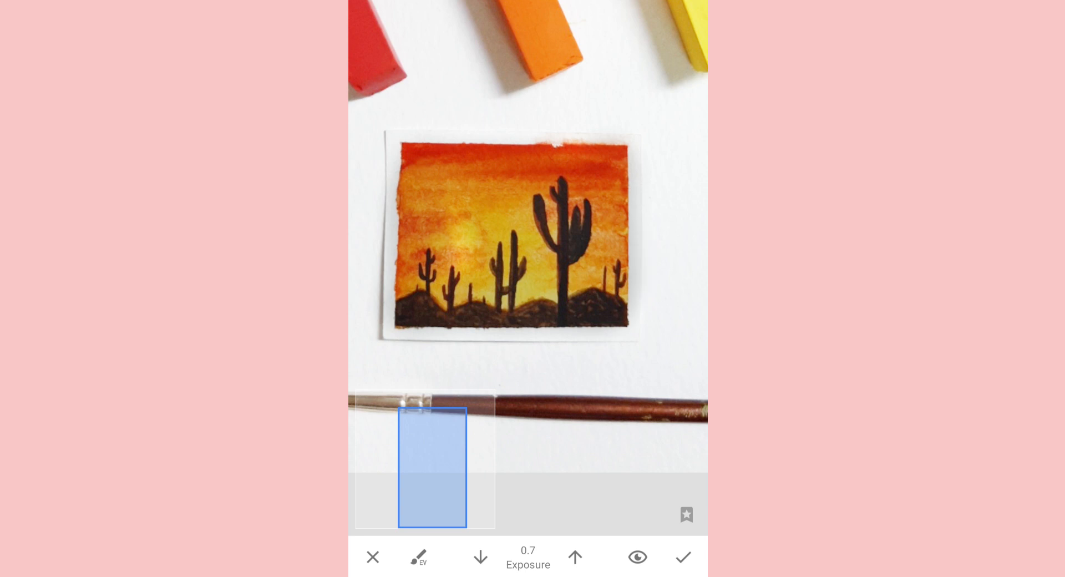
pyautogui.click(637, 557)
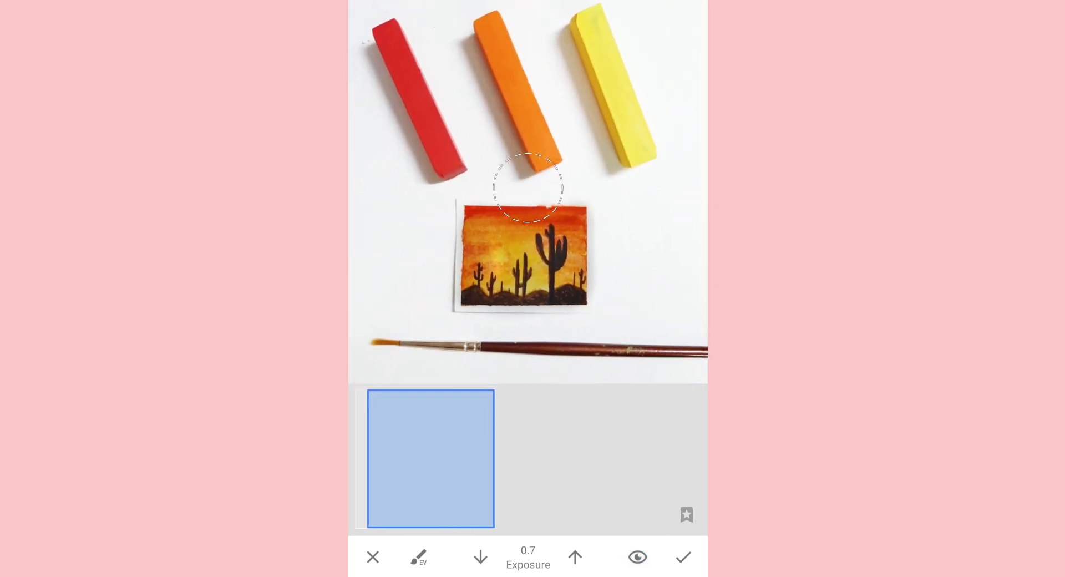
pyautogui.click(575, 559)
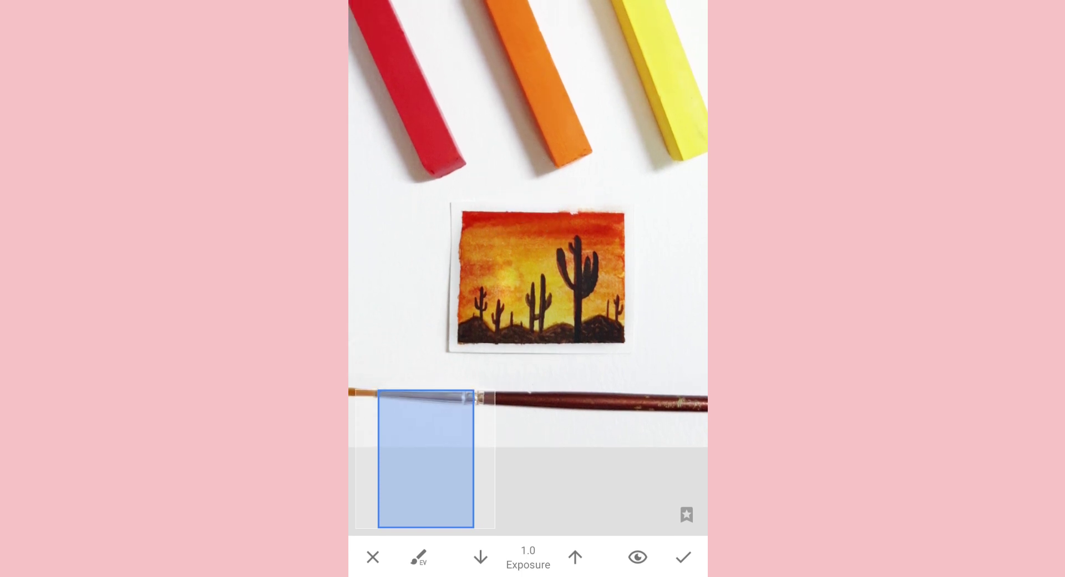
pyautogui.click(637, 558)
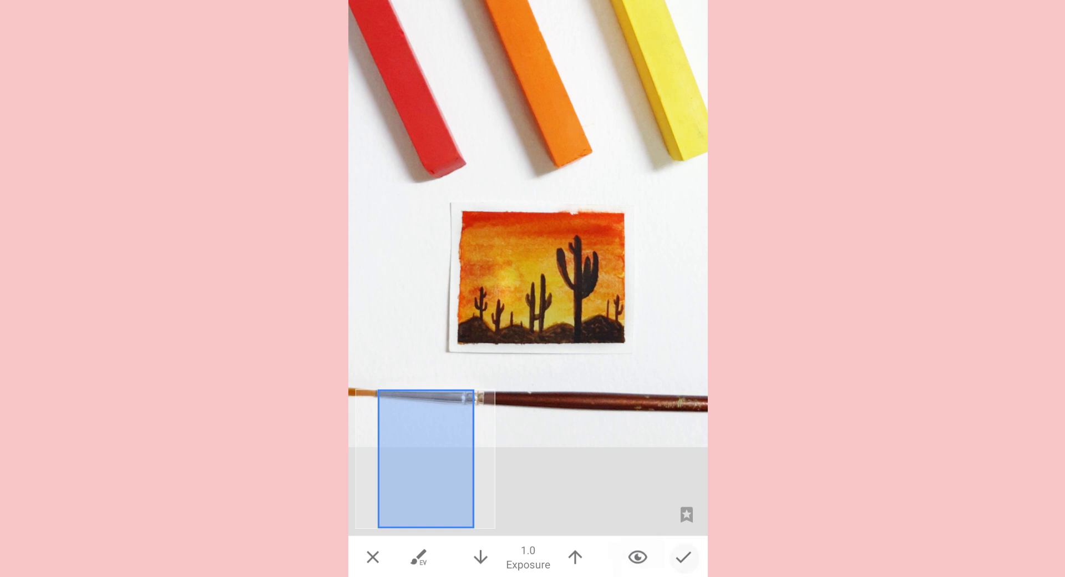
pyautogui.click(684, 557)
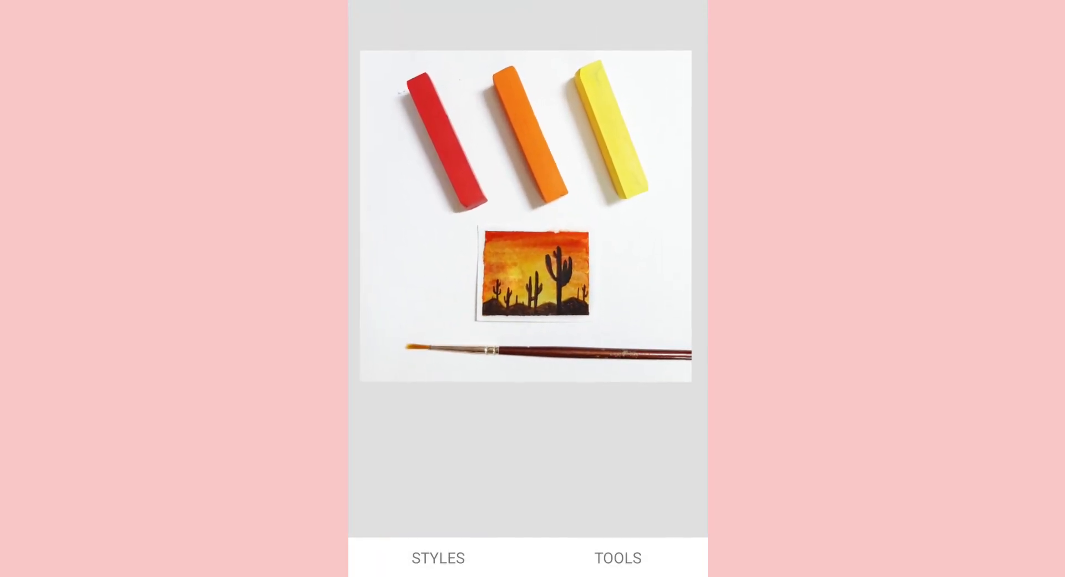
# - Run a second Brush Exposure pass, adjusting strength and painting more of the background whiter
pyautogui.click(617, 556)
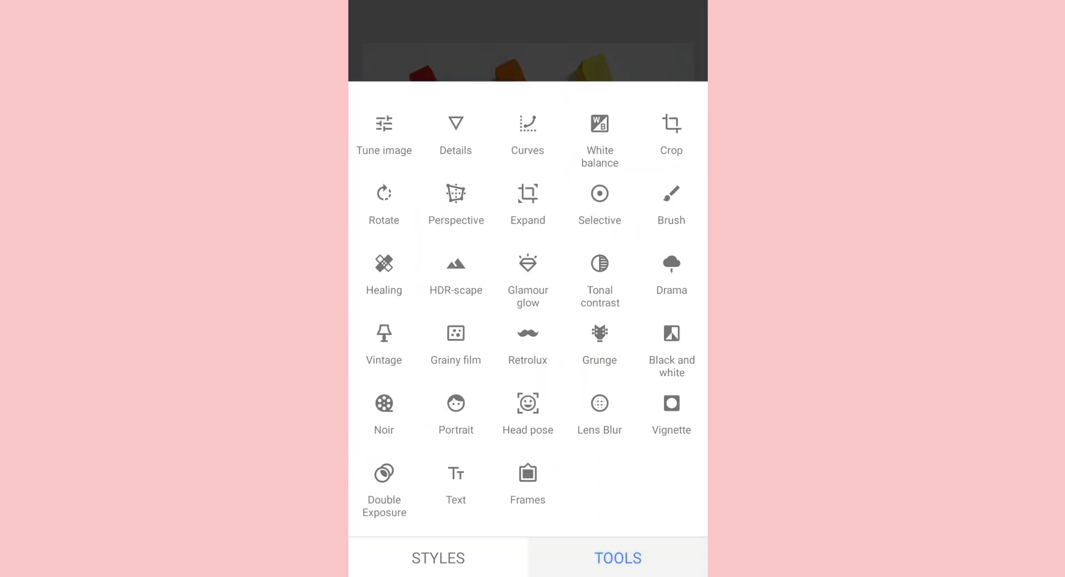
pyautogui.click(672, 196)
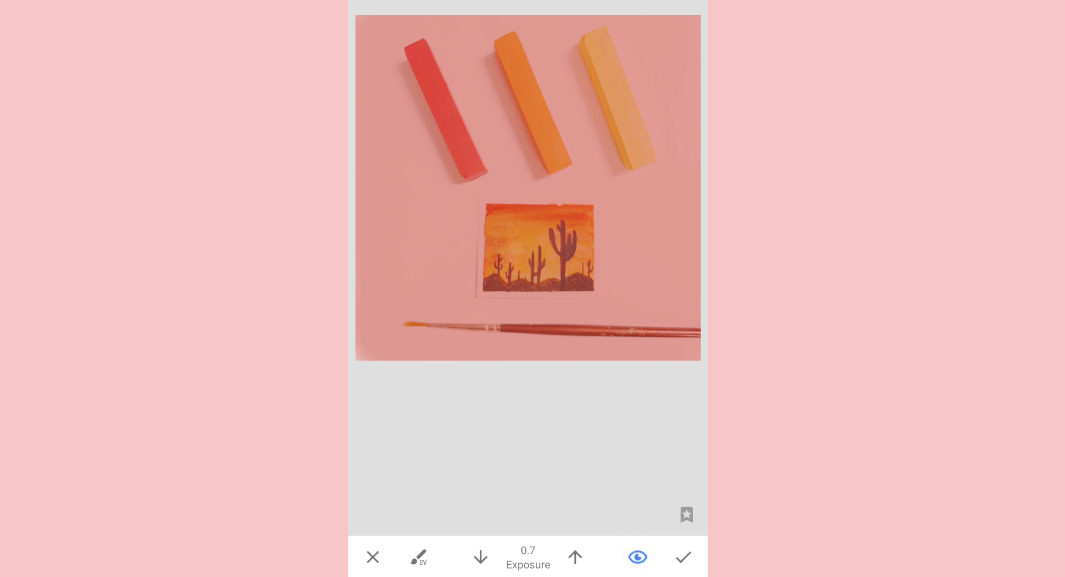
pyautogui.click(481, 560)
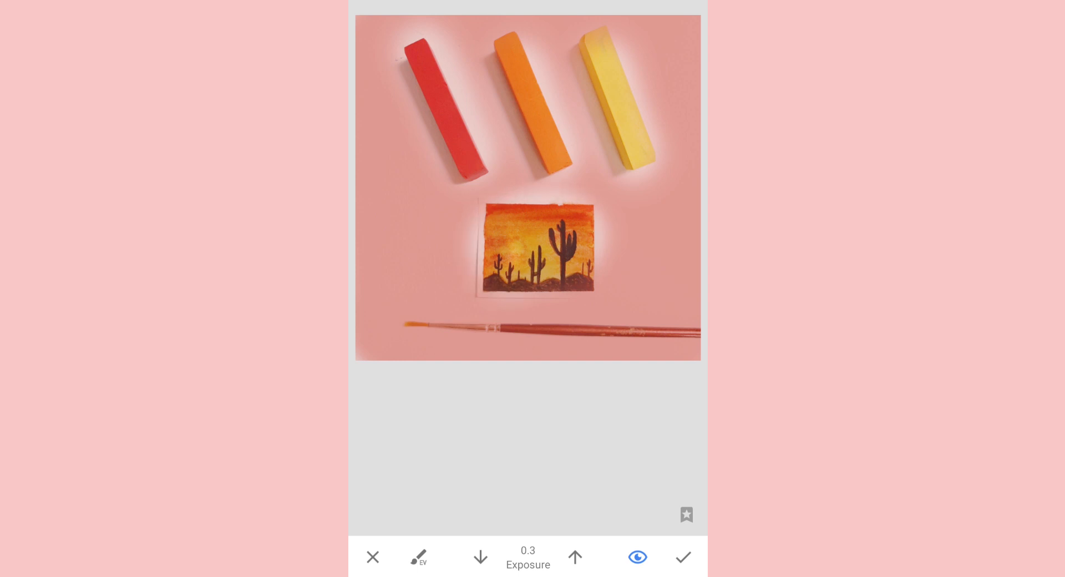
pyautogui.click(577, 558)
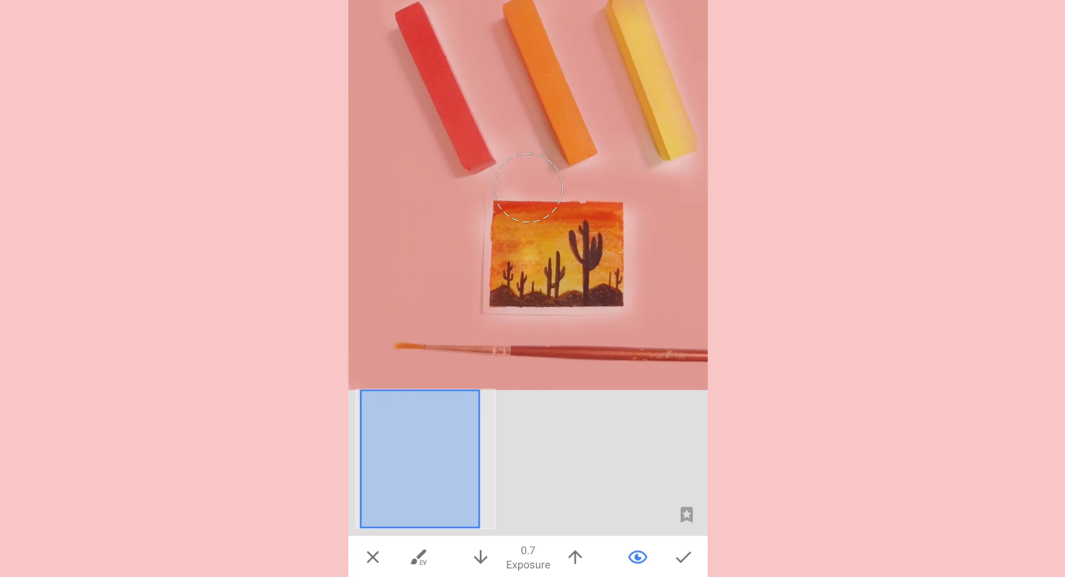
pyautogui.click(637, 557)
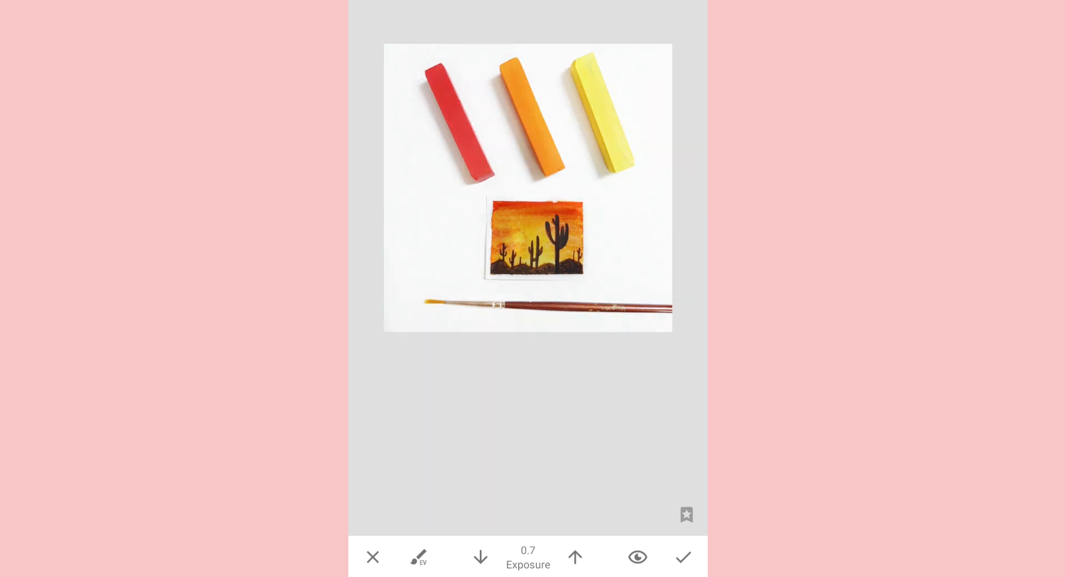
# - Erase brightening off the painting, then switch back to Exposure 0.7 and whiten more background
pyautogui.click(481, 558)
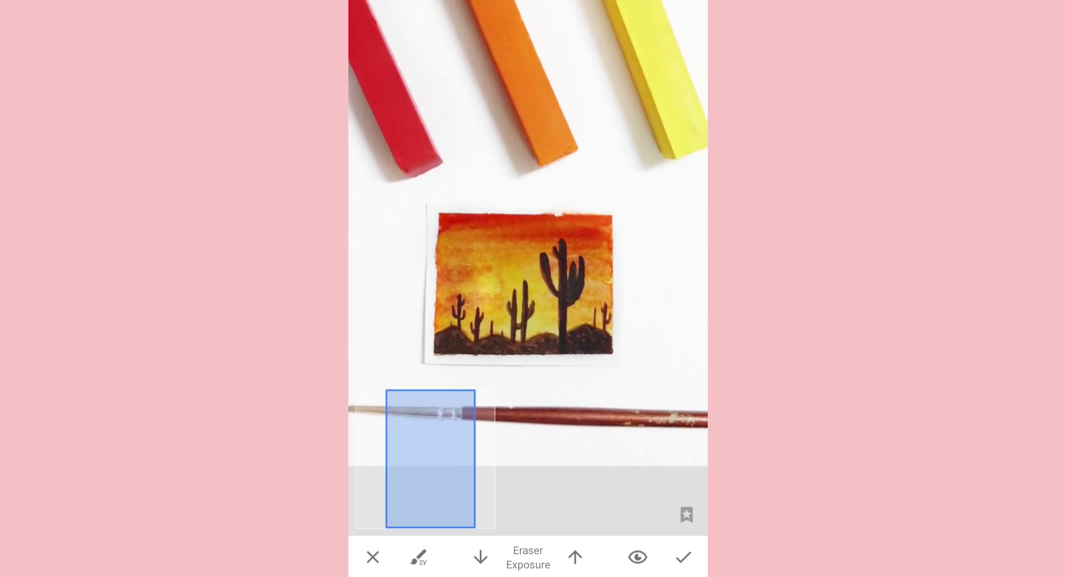
pyautogui.click(638, 557)
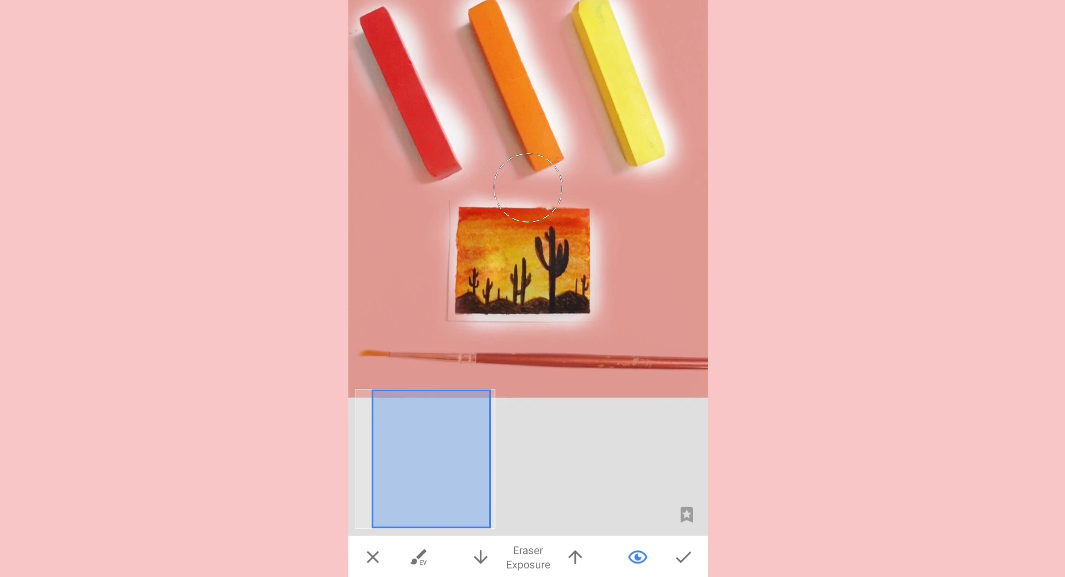
pyautogui.click(574, 557)
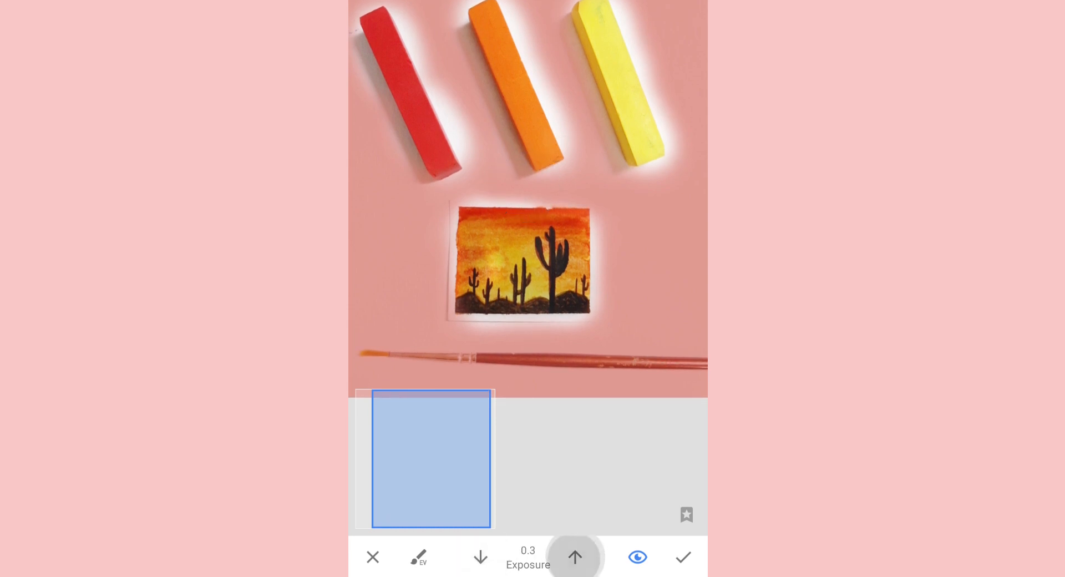
pyautogui.click(575, 557)
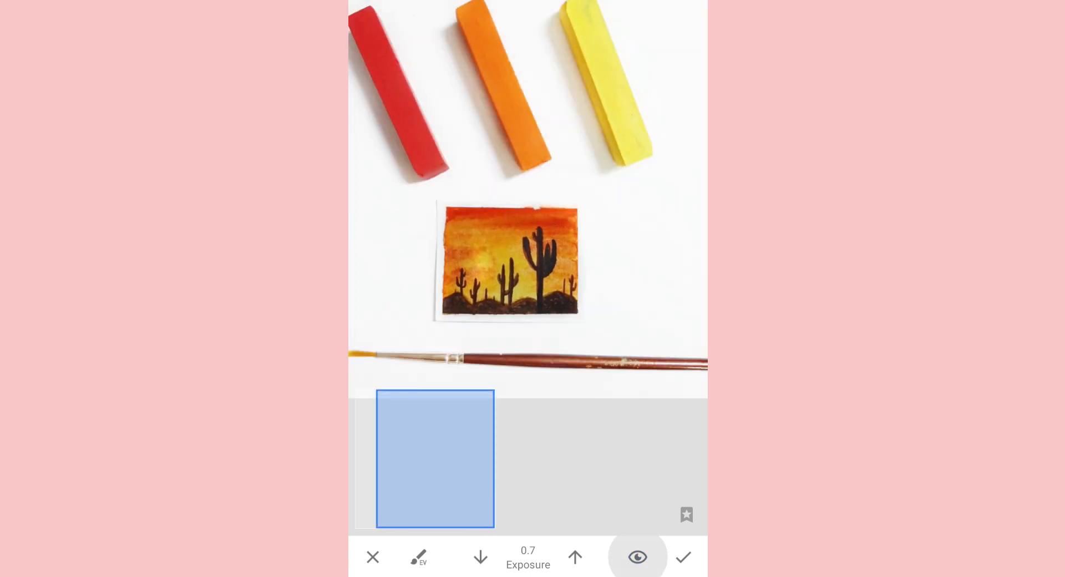
# - Keep the refined brushed brightening and return to the editing tools list
pyautogui.click(637, 557)
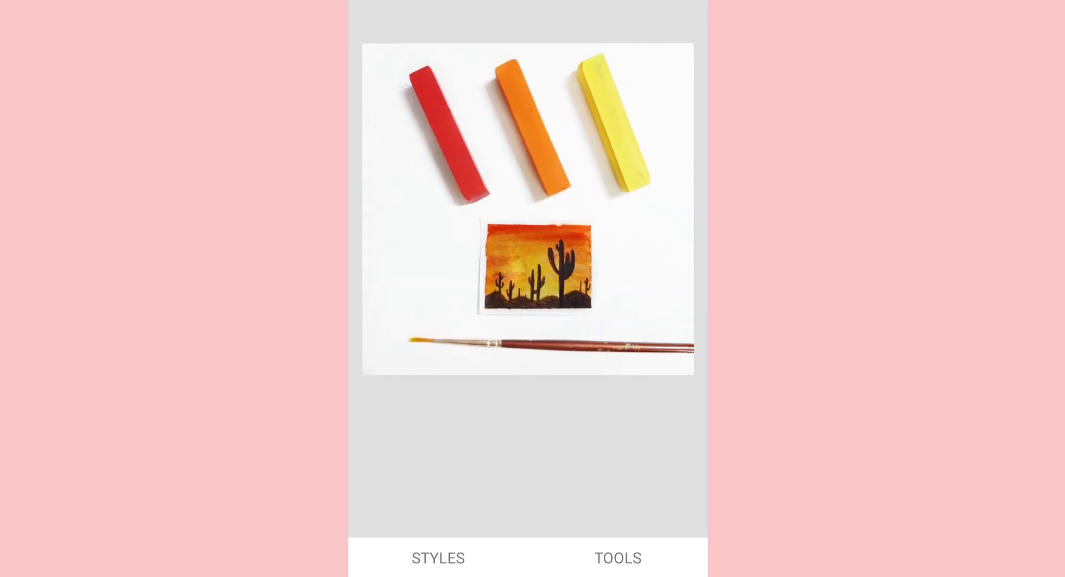
pyautogui.click(617, 558)
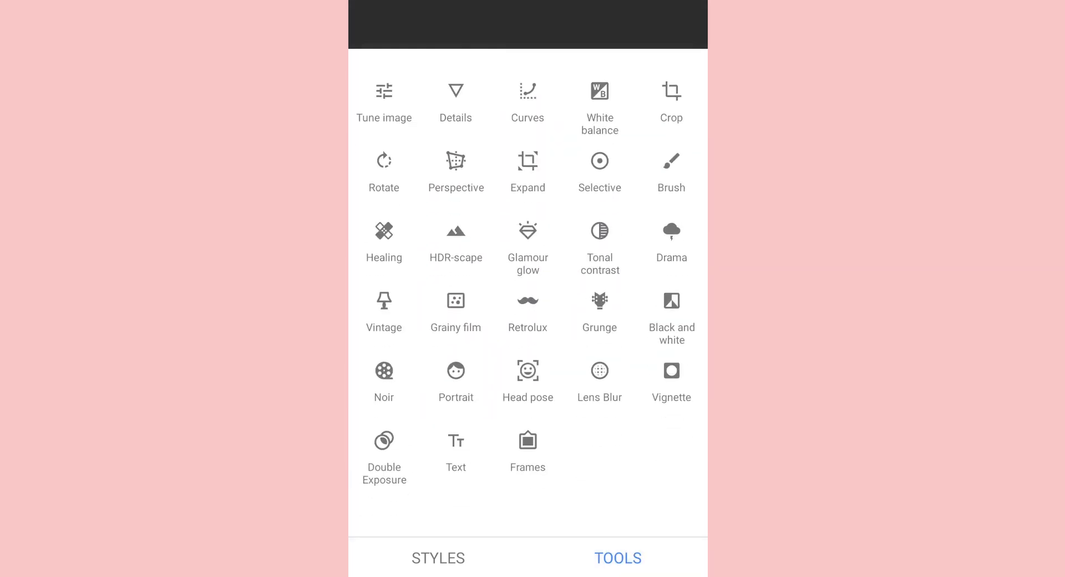